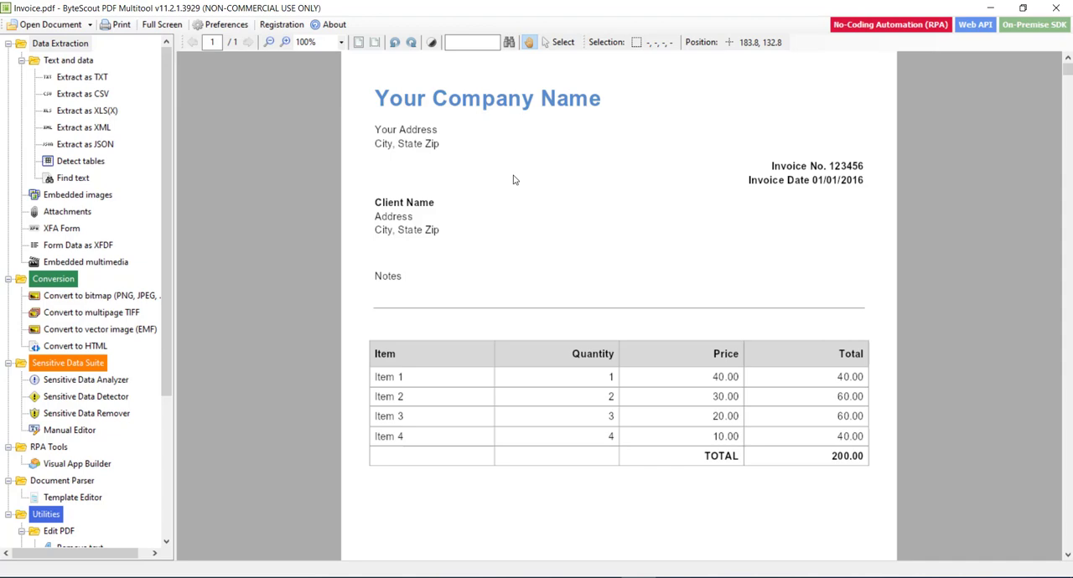
{"action": "mouse_move", "coordinate": [578, 258]}
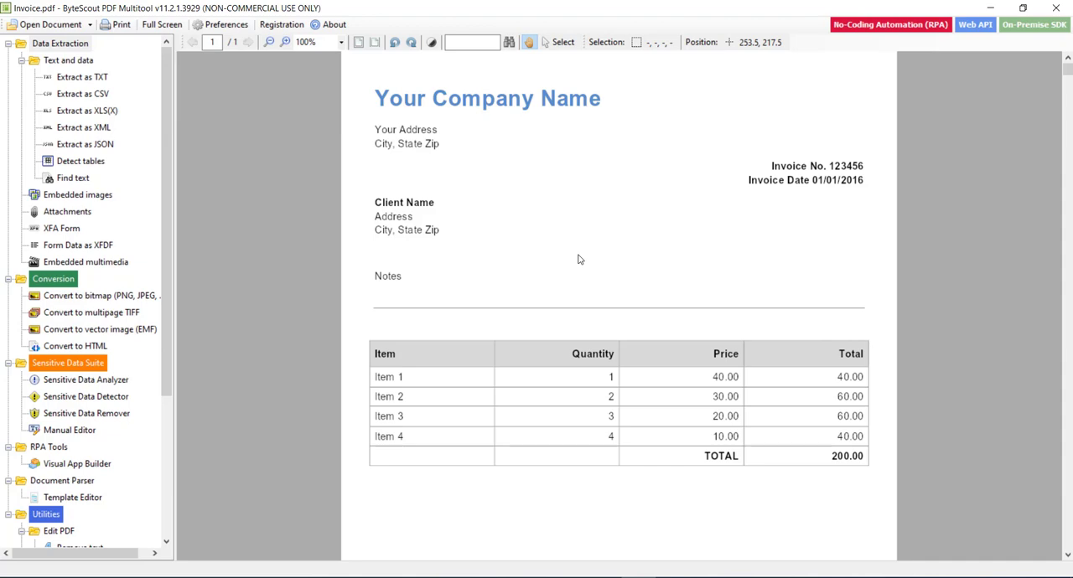
{"action": "mouse_move", "coordinate": [561, 218]}
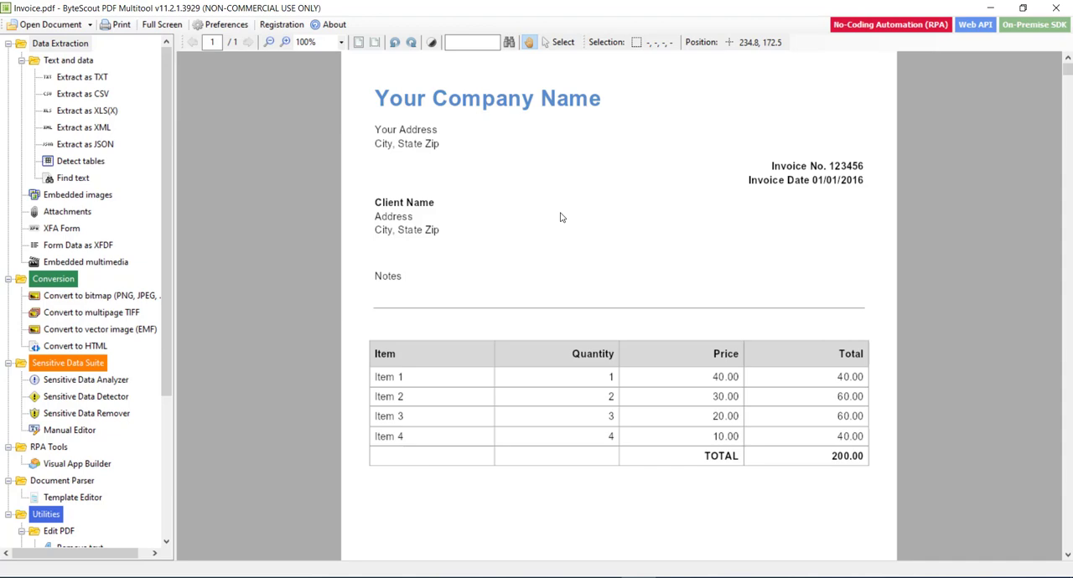
{"action": "mouse_move", "coordinate": [543, 194]}
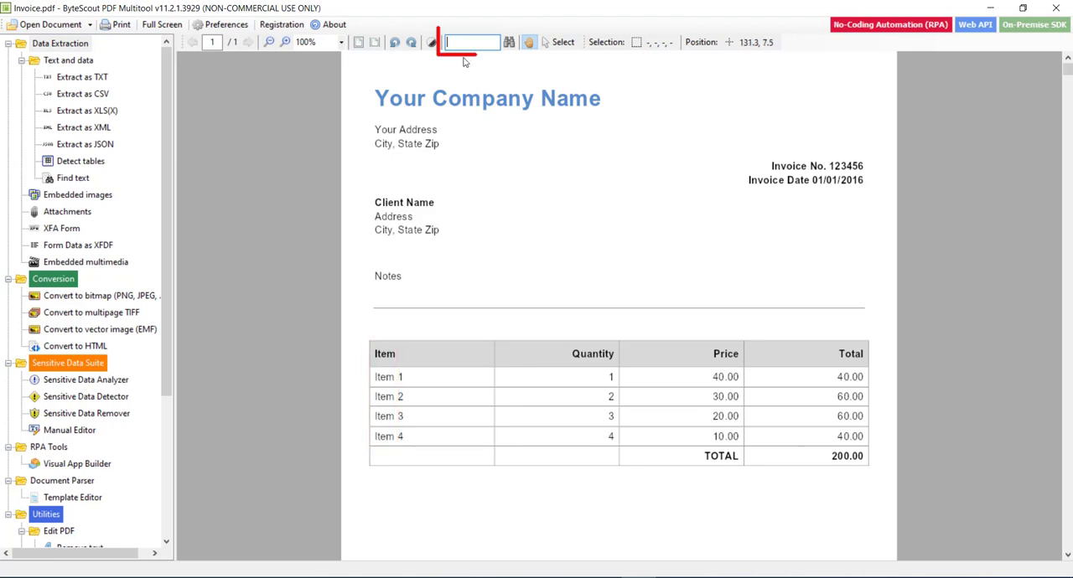
Search the invoice PDF for 'item' and find the next match at Item 3.
{"action": "type", "text": "item"}
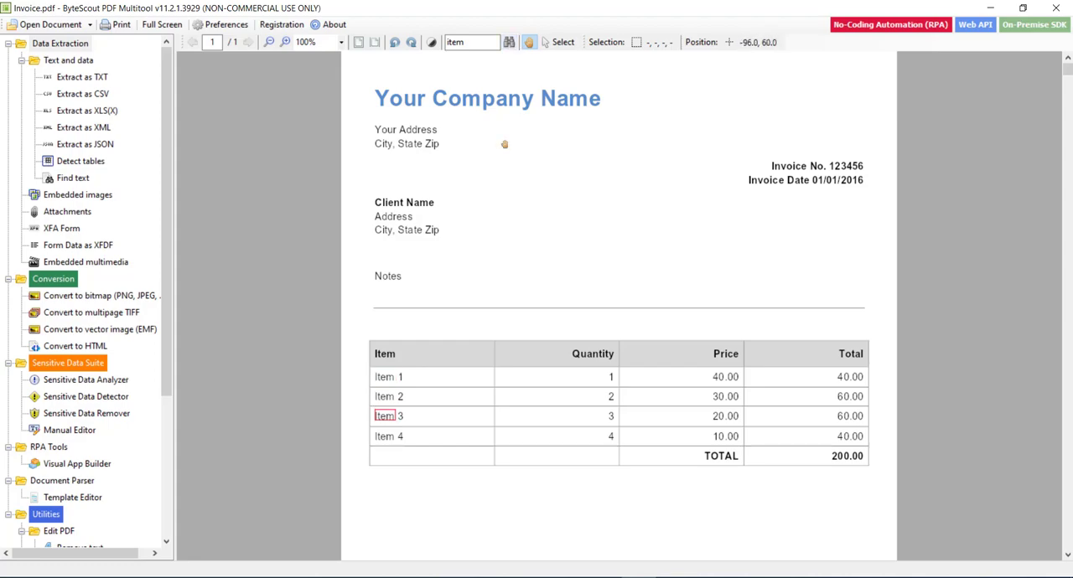
{"action": "left_click", "coordinate": [46, 24]}
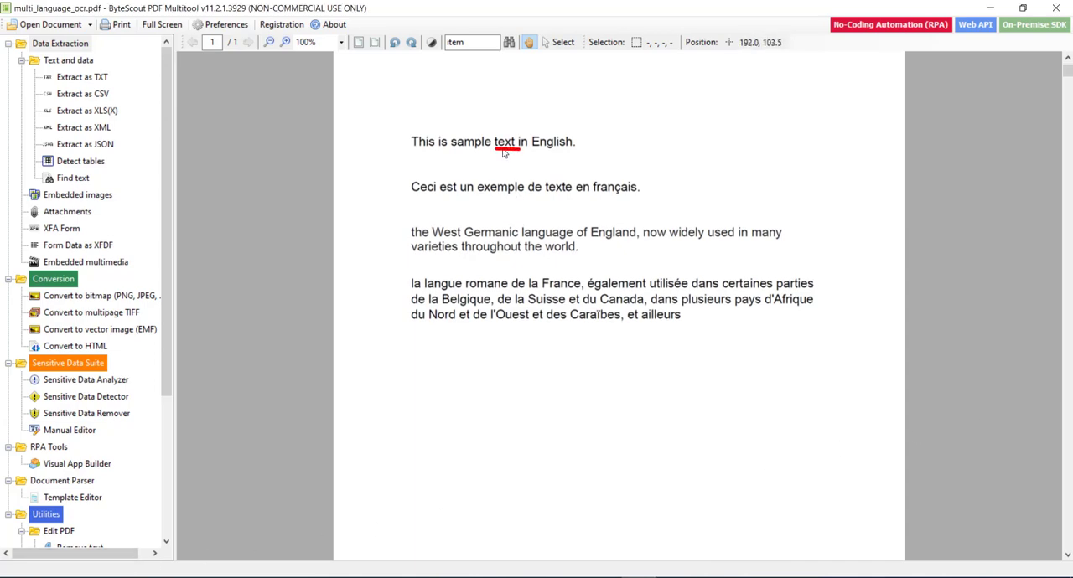
Replace the search string with 'text' in the multi-language sample PDF.
{"action": "left_click", "coordinate": [472, 42]}
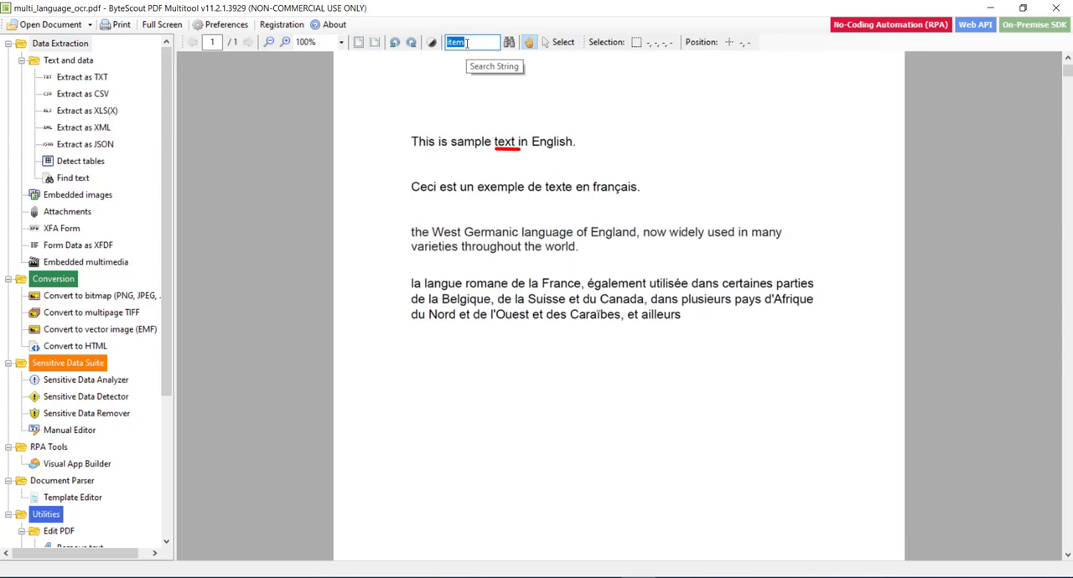
{"action": "type", "text": "text"}
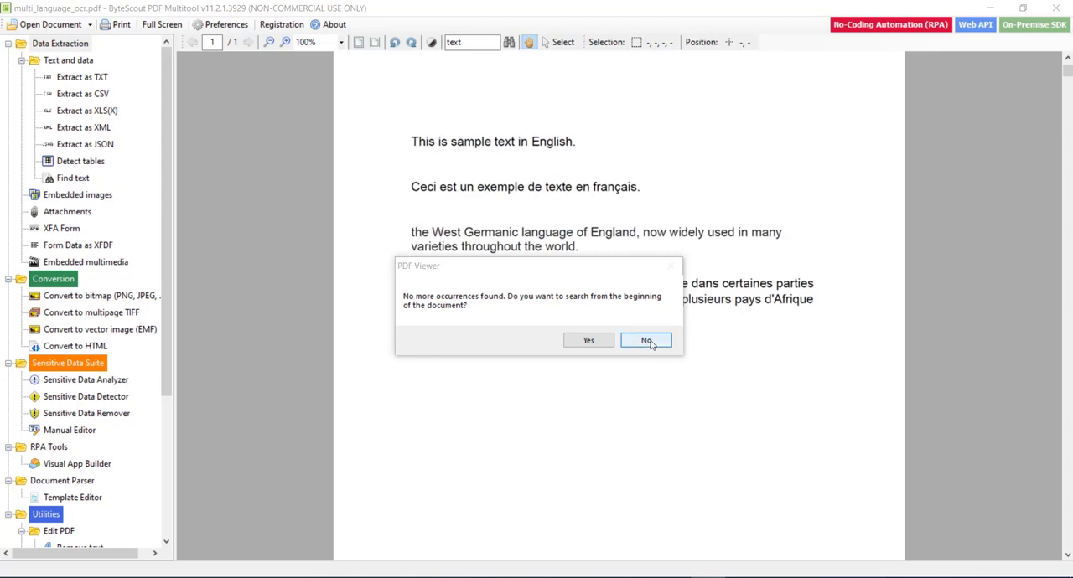
Decline restarting the search and start the Make PDF Document Searchable utility.
{"action": "left_click", "coordinate": [645, 340]}
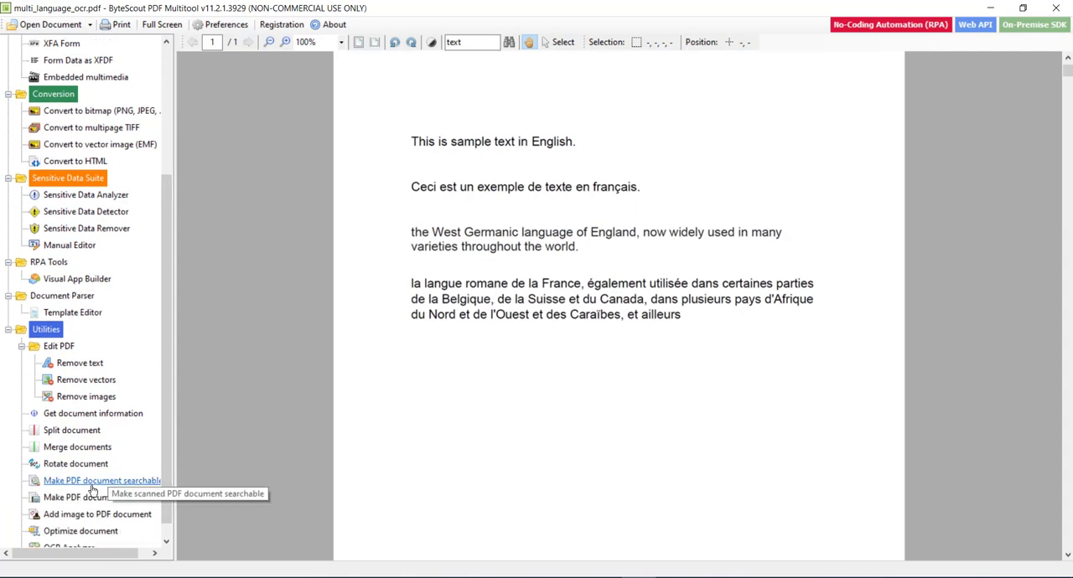
{"action": "left_click", "coordinate": [101, 479]}
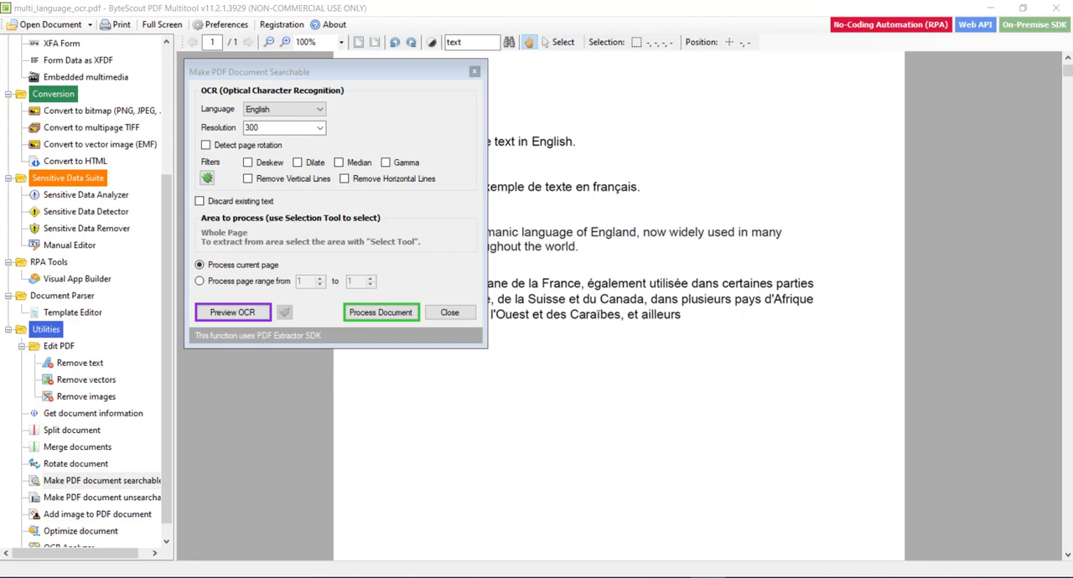
Run Preview OCR on the page and move the settings dialog off the recognized text.
{"action": "left_click", "coordinate": [231, 312]}
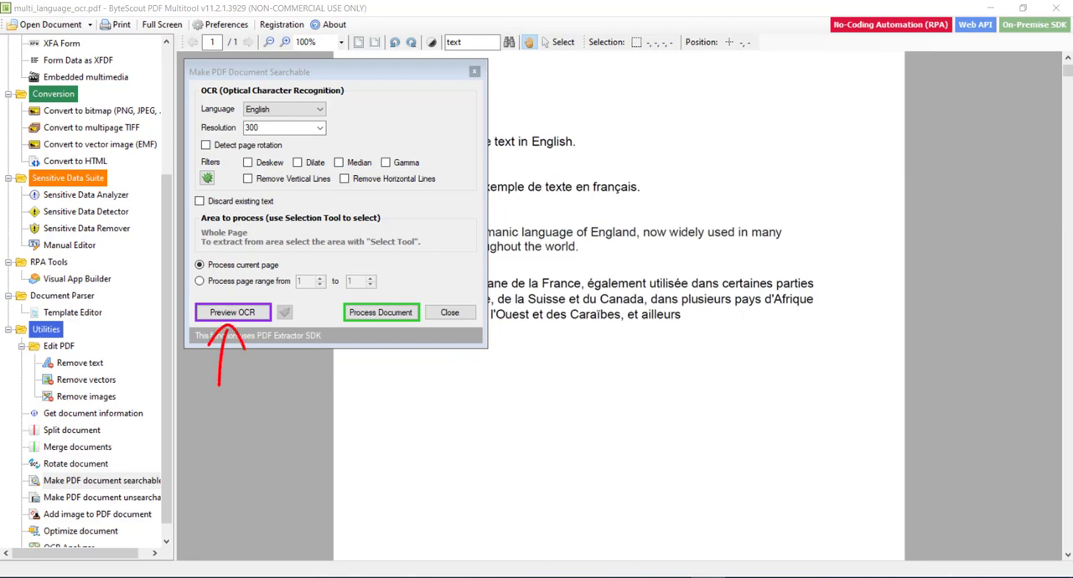
{"action": "left_click", "coordinate": [232, 312]}
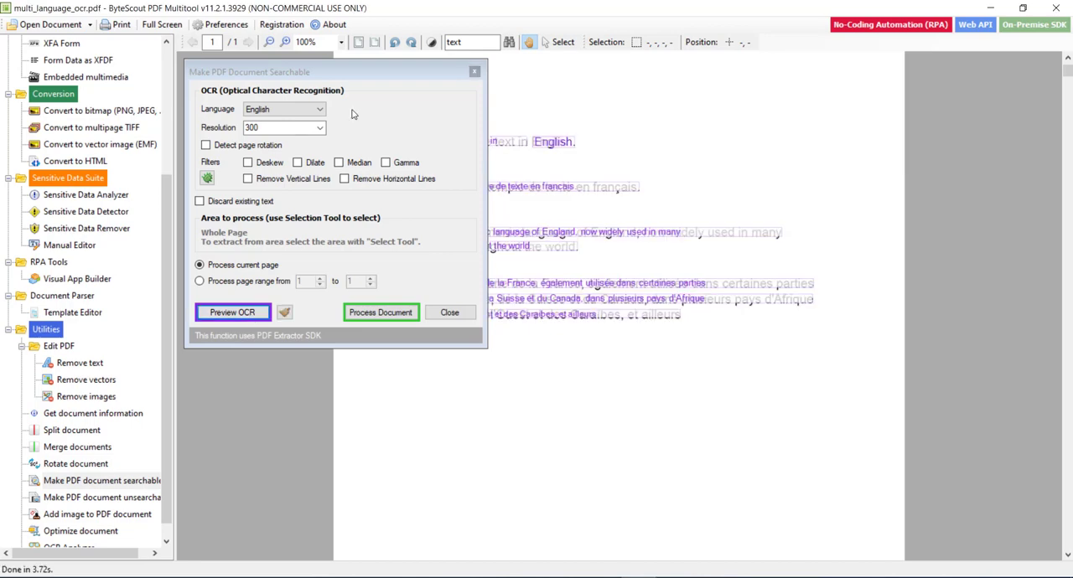
{"action": "left_click_drag", "start_coordinate": [248, 70], "coordinate": [138, 266]}
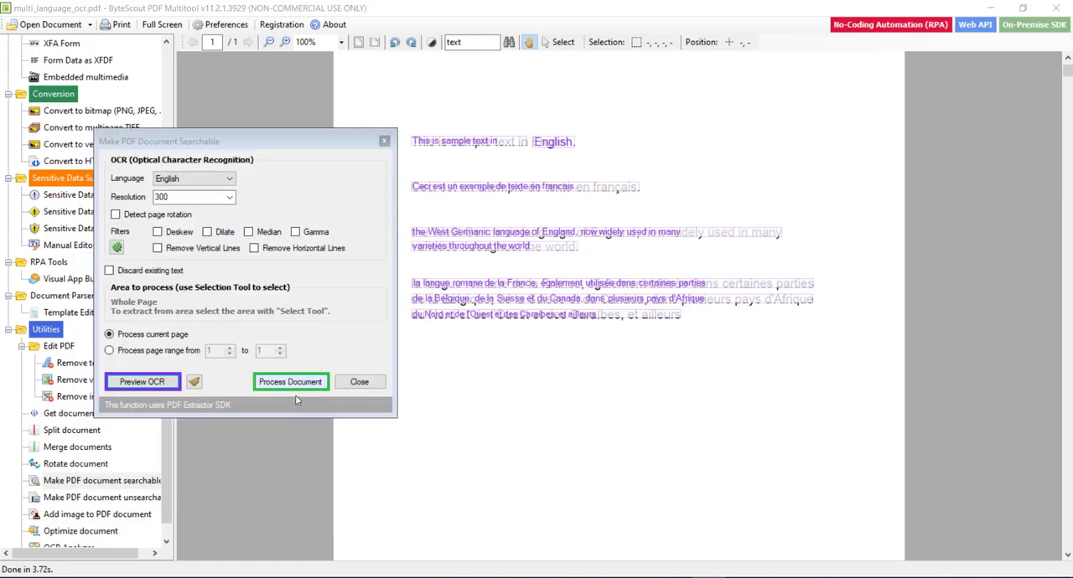
Process the document and save it as multi_language_ocr_searchable.pdf.
{"action": "left_click", "coordinate": [292, 383]}
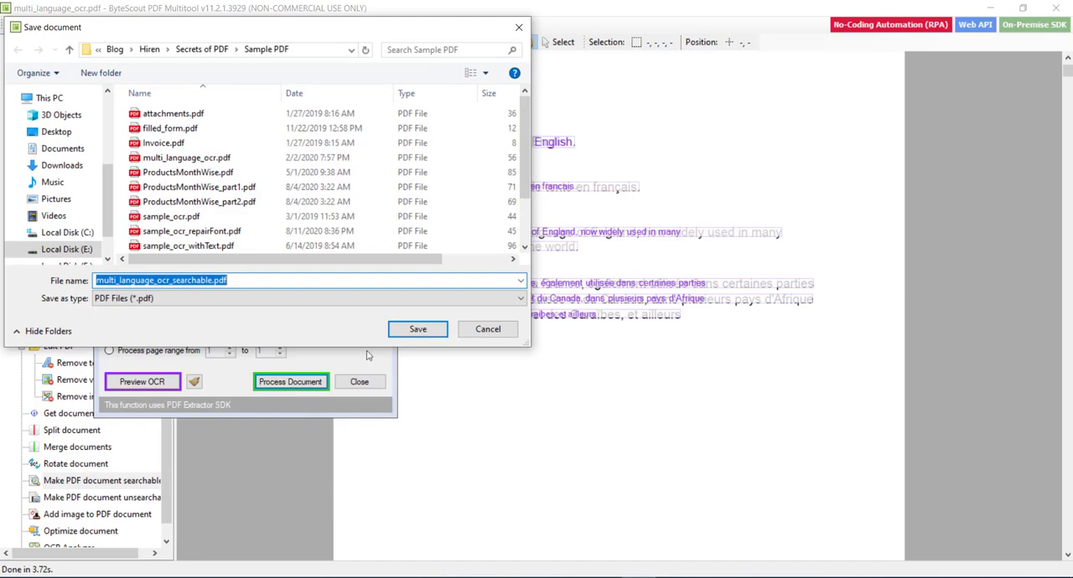
{"action": "left_click", "coordinate": [417, 329]}
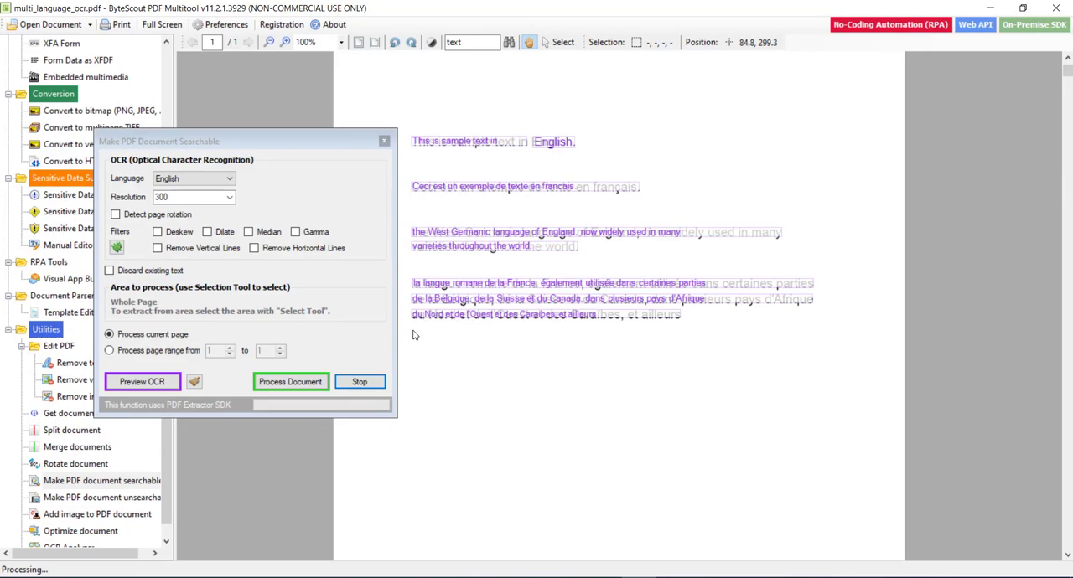
{"action": "left_click", "coordinate": [292, 382]}
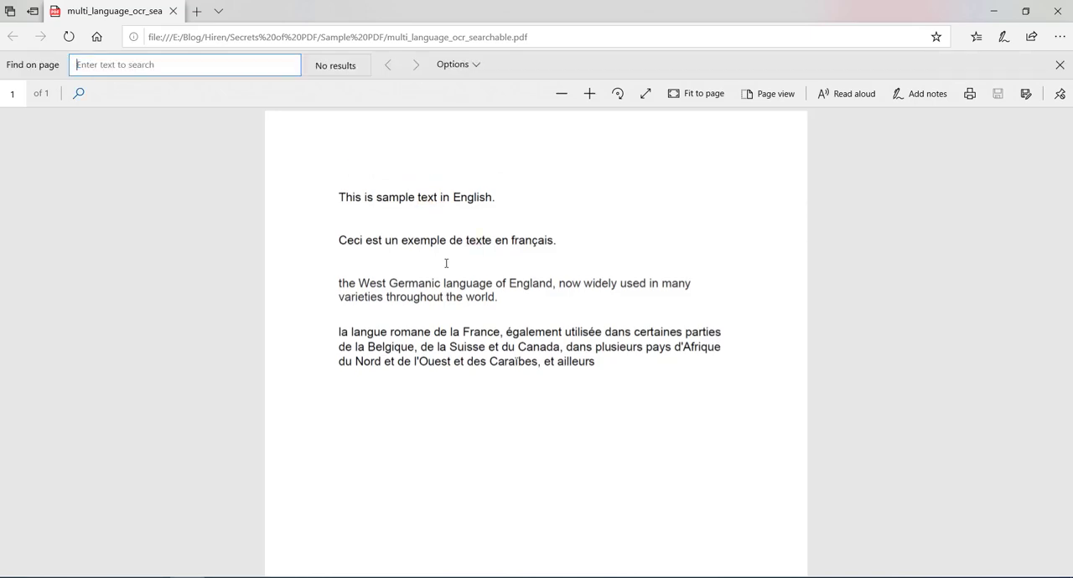
Find 'text' in the searchable PDF in Edge and step to the second of 2 matches.
{"action": "type", "text": "text"}
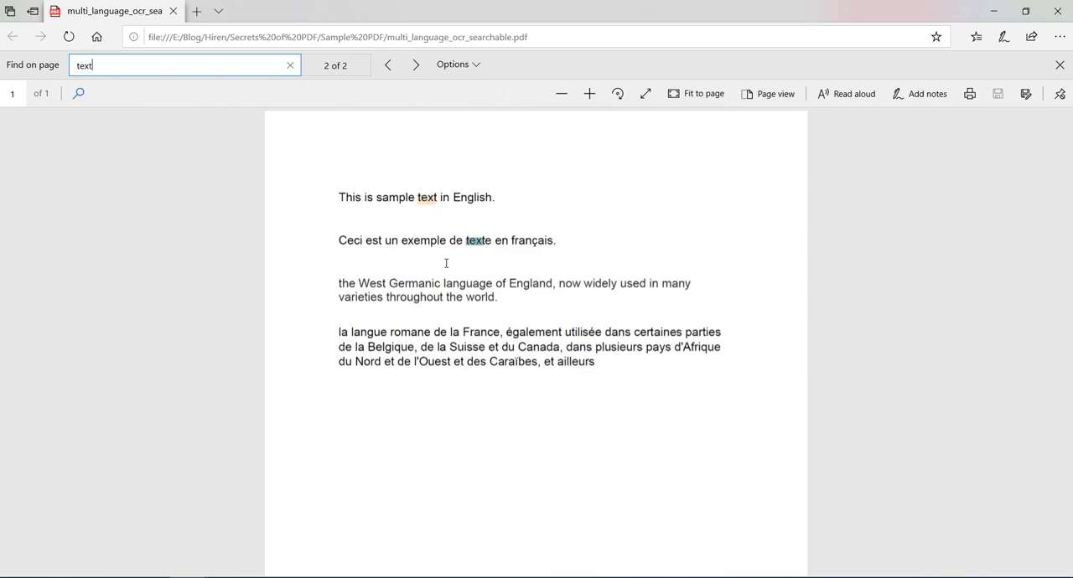
{"action": "left_click", "coordinate": [388, 64]}
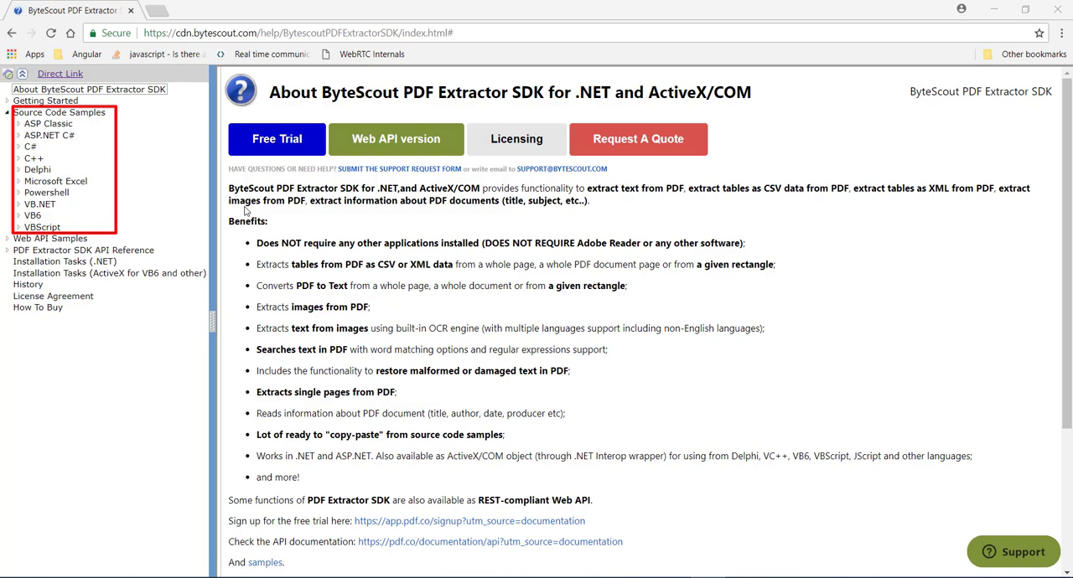
{"action": "mouse_move", "coordinate": [245, 210]}
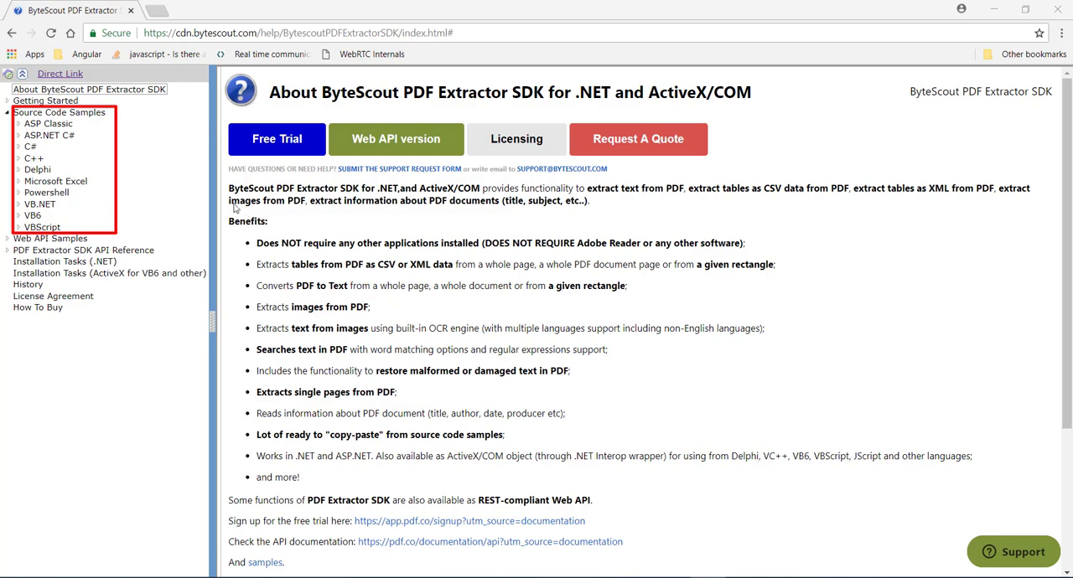
Expand the C# source code samples in the SDK docs and start a find-on-page.
{"action": "left_click", "coordinate": [30, 148]}
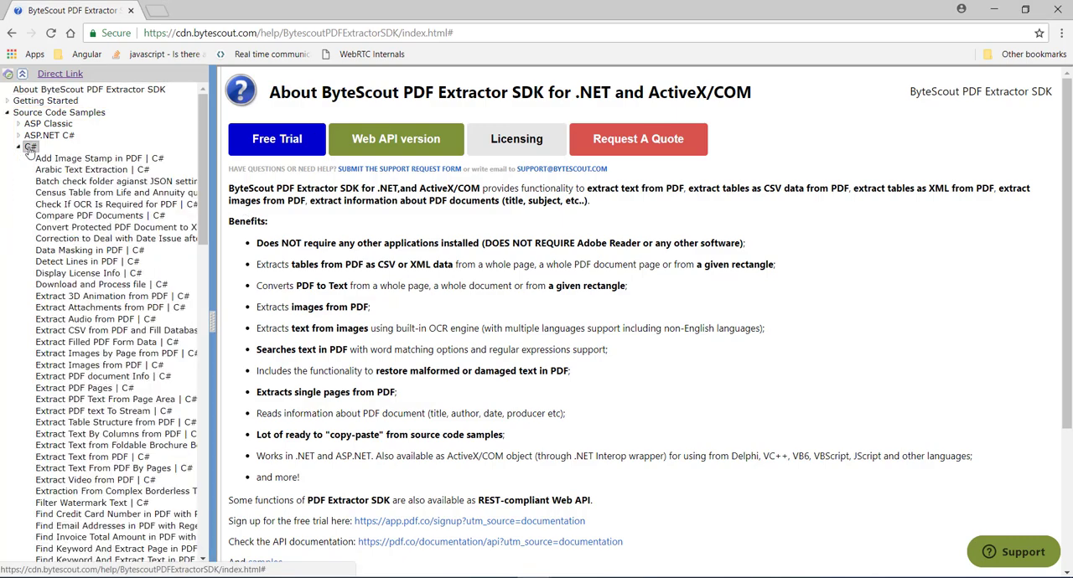
{"action": "key", "text": "ctrl+f"}
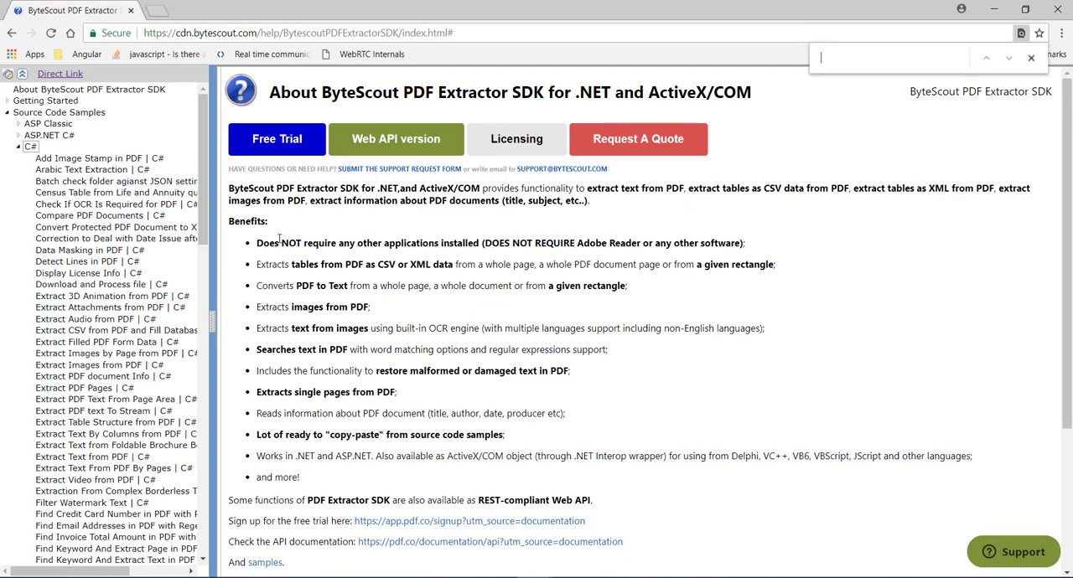
Search 'make' and view the Make Searchable PDF C# sample with its MakePDFSearchable call.
{"action": "type", "text": "make"}
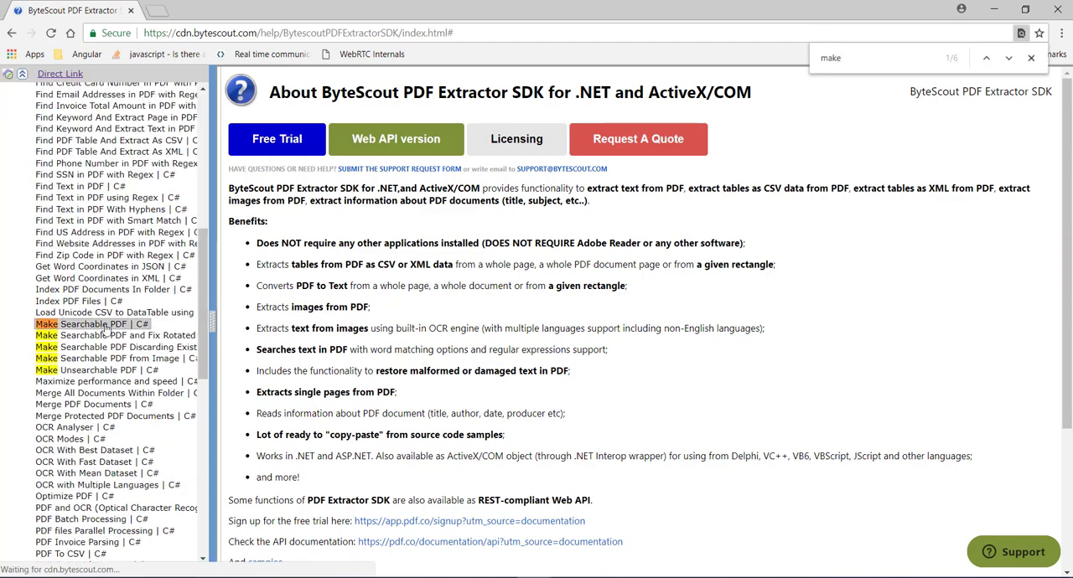
{"action": "left_click", "coordinate": [92, 323]}
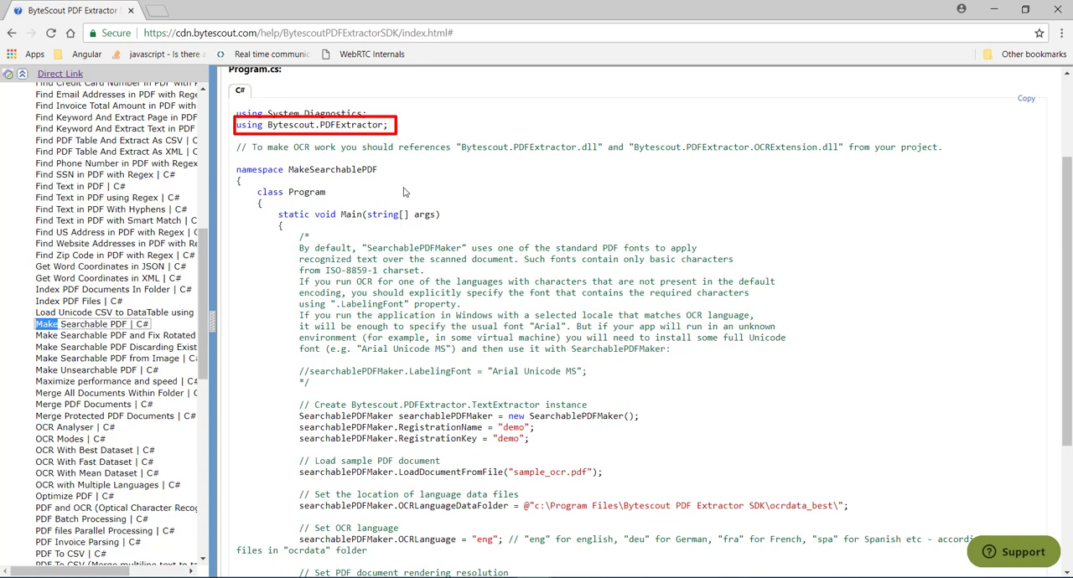
{"action": "scroll", "scroll_direction": "down", "scroll_amount": 3}
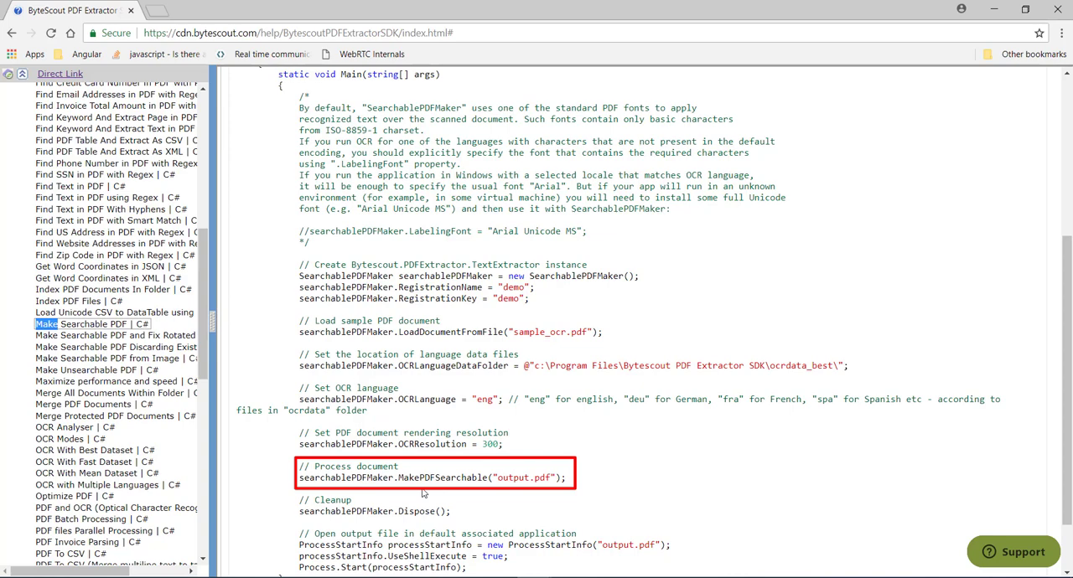
{"action": "left_click", "coordinate": [422, 493]}
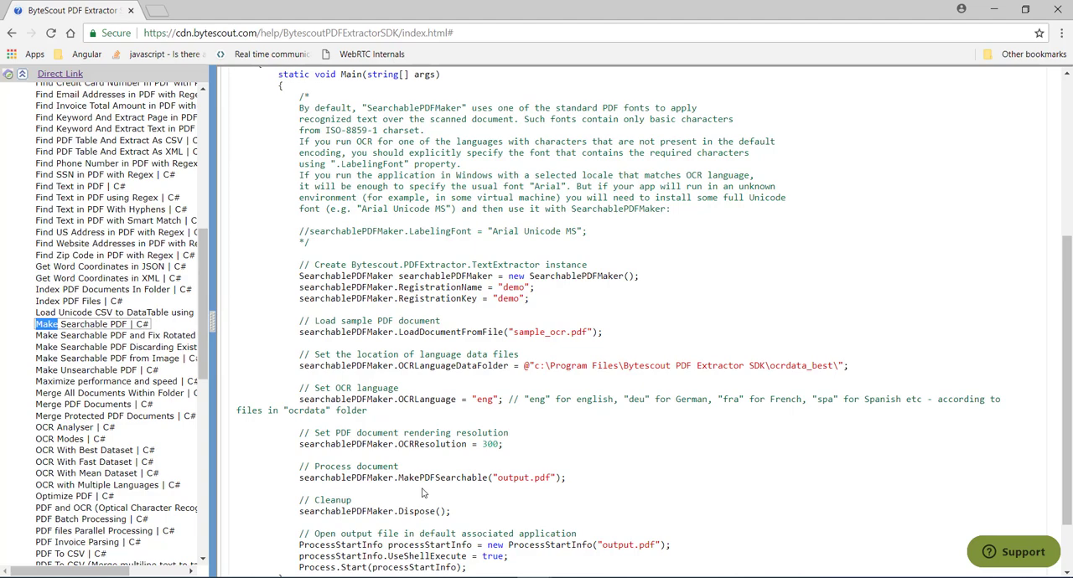
{"action": "mouse_move", "coordinate": [397, 469]}
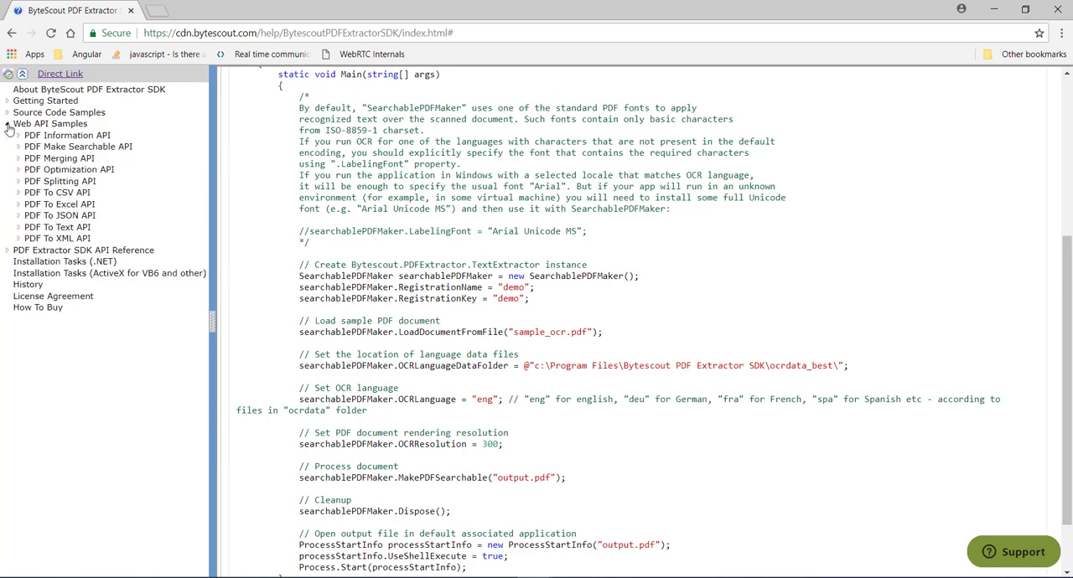
{"action": "mouse_move", "coordinate": [8, 131]}
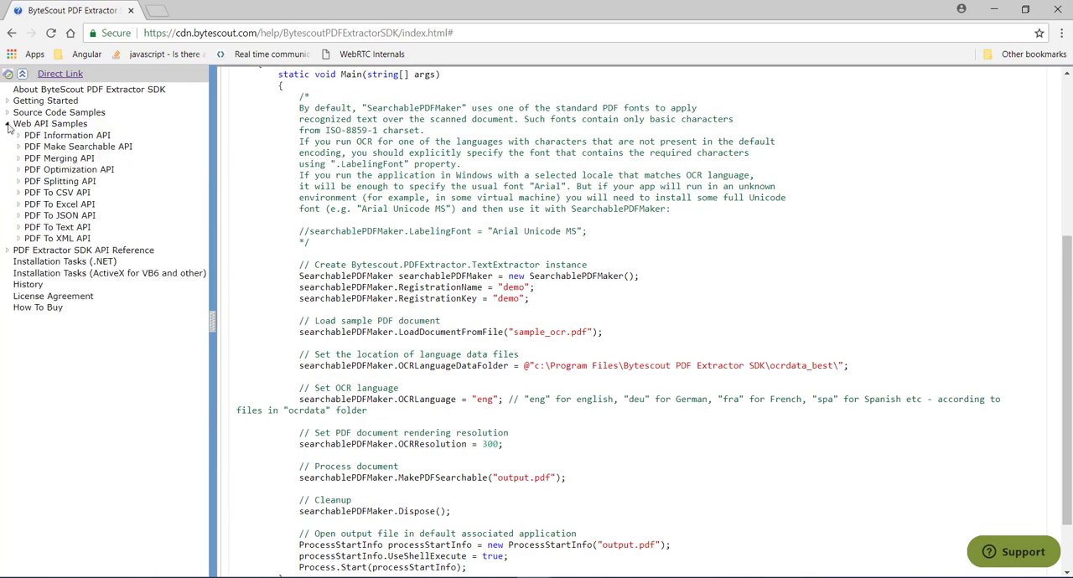
Load the Make Searchable PDF From URL C# Web API sample page.
{"action": "left_click", "coordinate": [19, 145]}
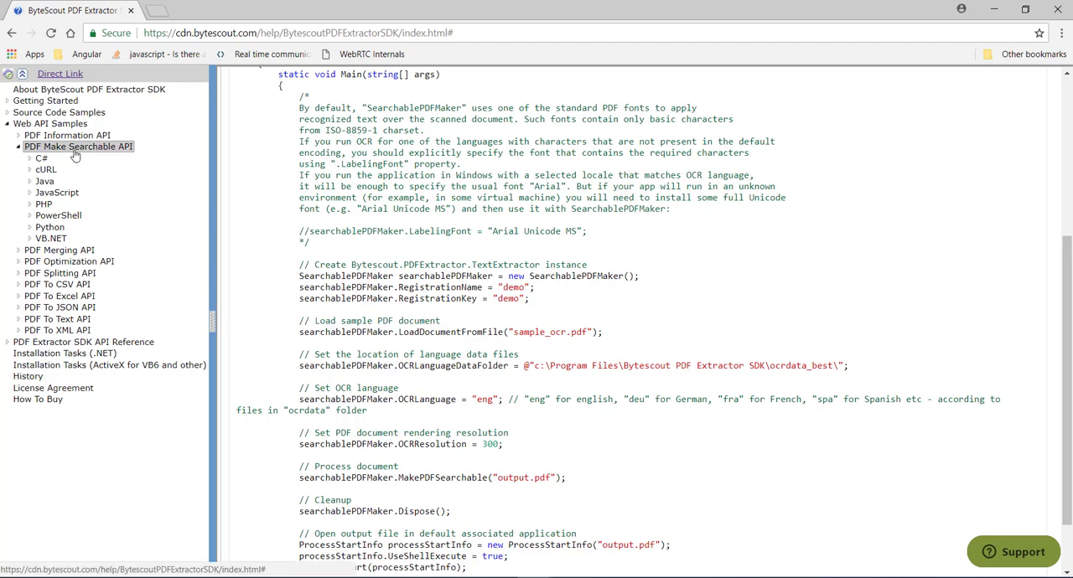
{"action": "left_click", "coordinate": [41, 158]}
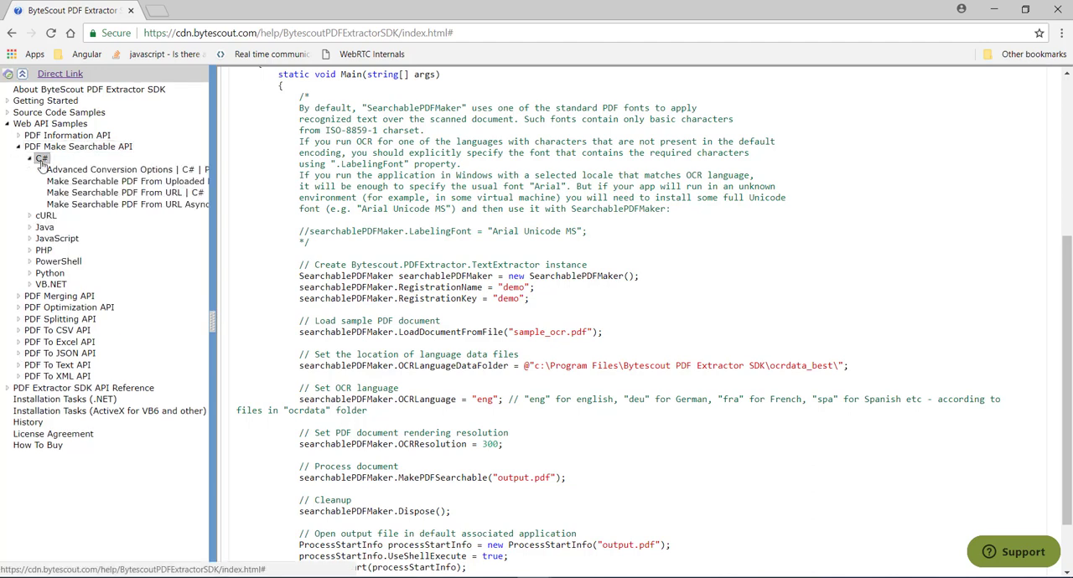
{"action": "left_click", "coordinate": [124, 193]}
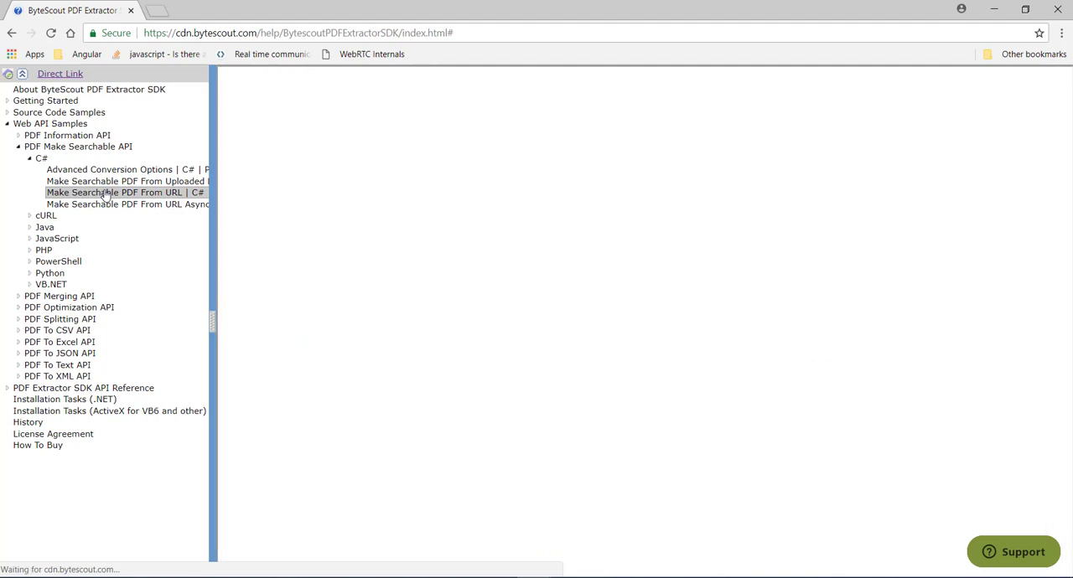
{"action": "left_click", "coordinate": [124, 191]}
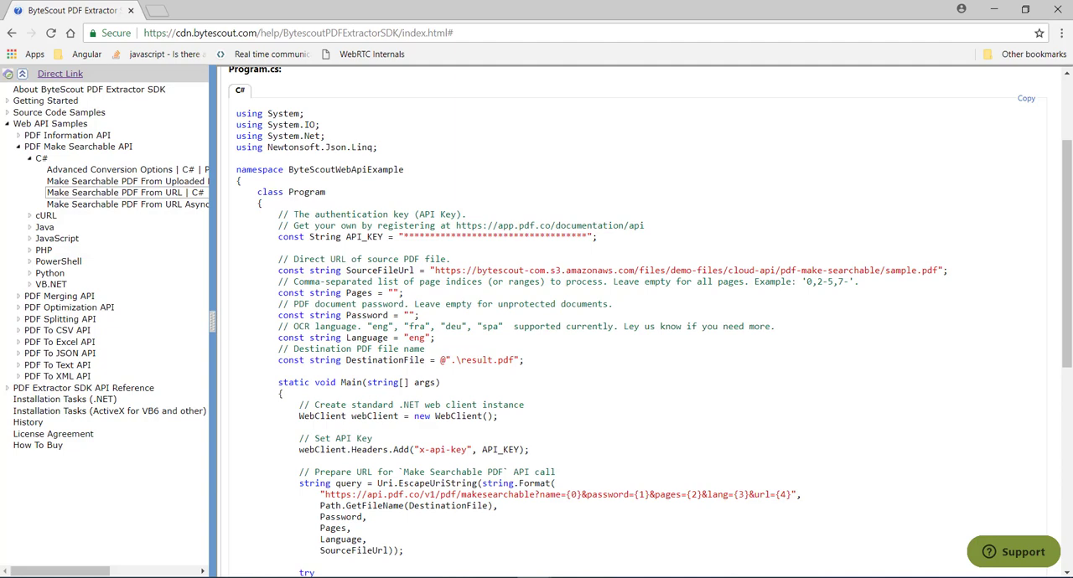
{"action": "double_click", "coordinate": [387, 360]}
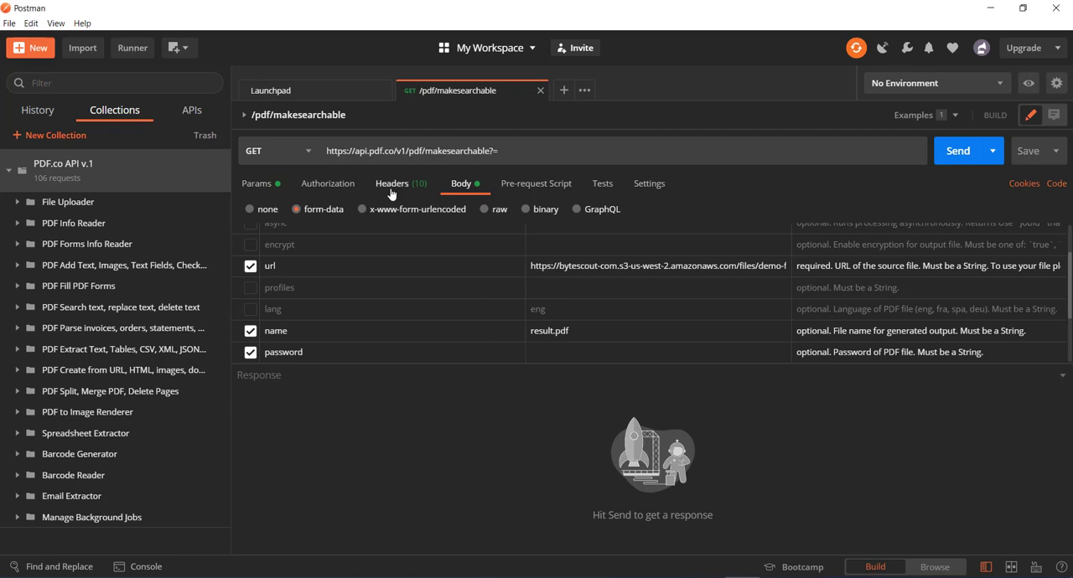
Check the x-api-key header of the /pdf/makesearchable request and return to its form-data body.
{"action": "left_click", "coordinate": [392, 183]}
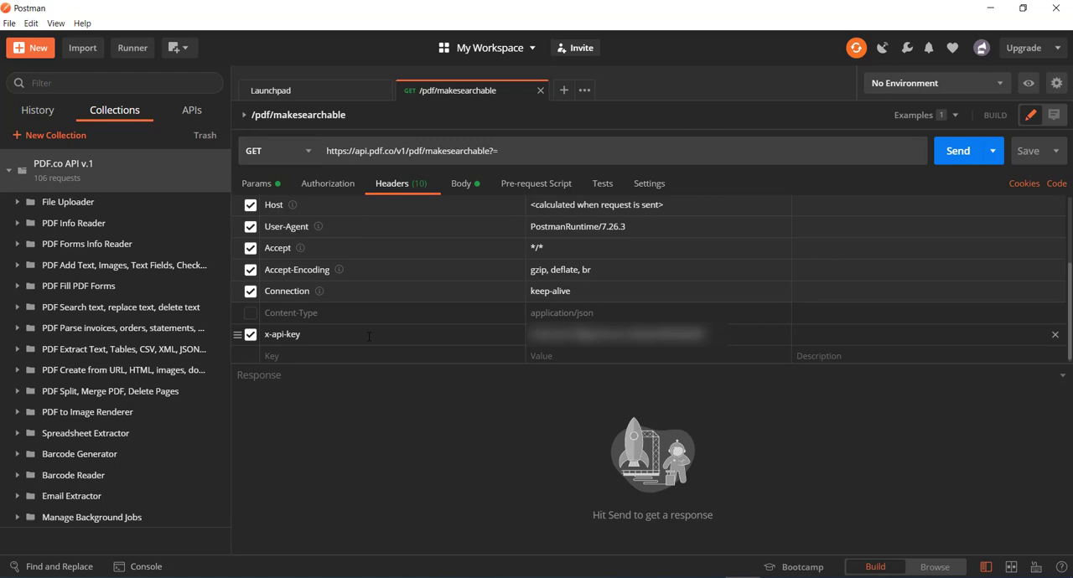
{"action": "left_click", "coordinate": [459, 185]}
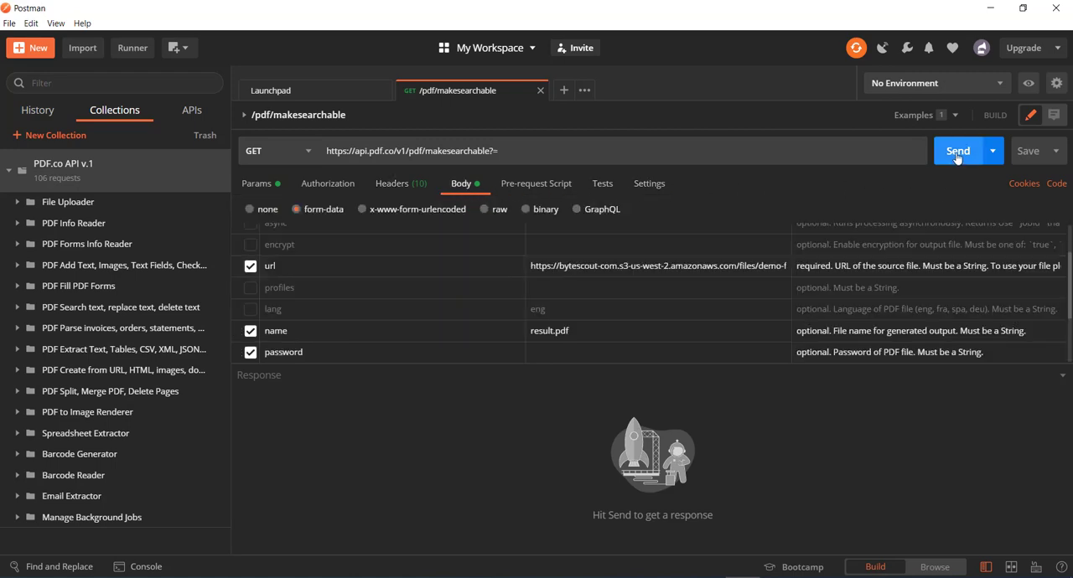
Send the /pdf/makesearchable request and receive a 200 response with the result.pdf URL.
{"action": "left_click", "coordinate": [957, 151]}
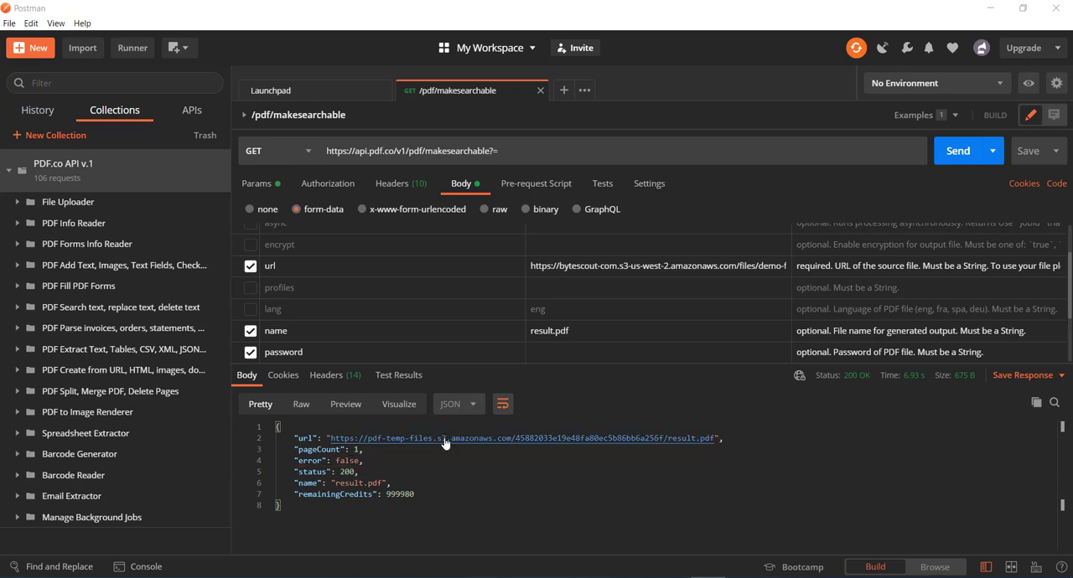
{"action": "mouse_move", "coordinate": [444, 443]}
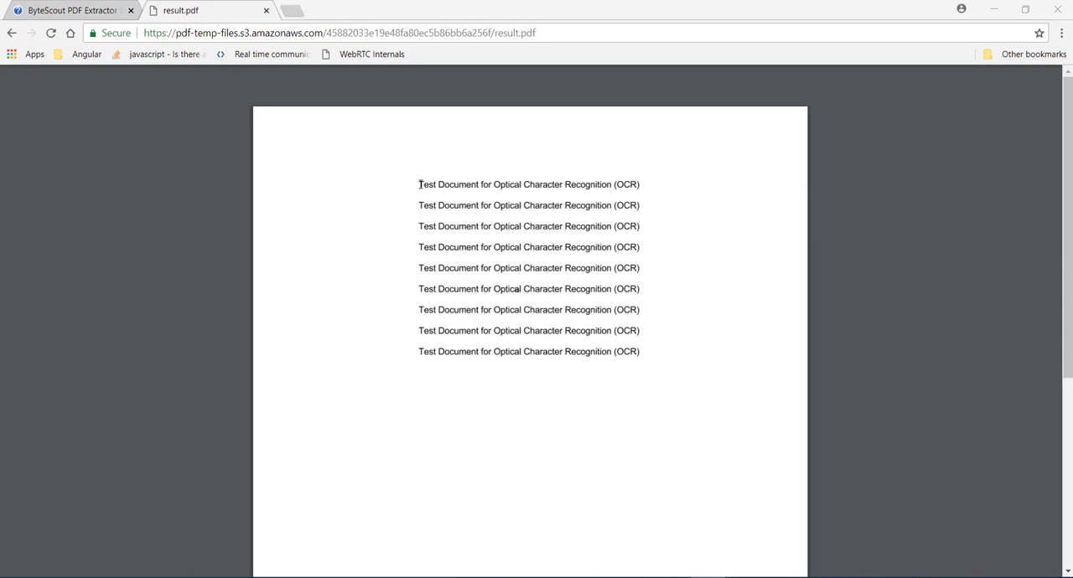
Select and copy the recognized text in result.pdf, then search it for 'test'.
{"action": "left_click_drag", "start_coordinate": [419, 185], "coordinate": [471, 269]}
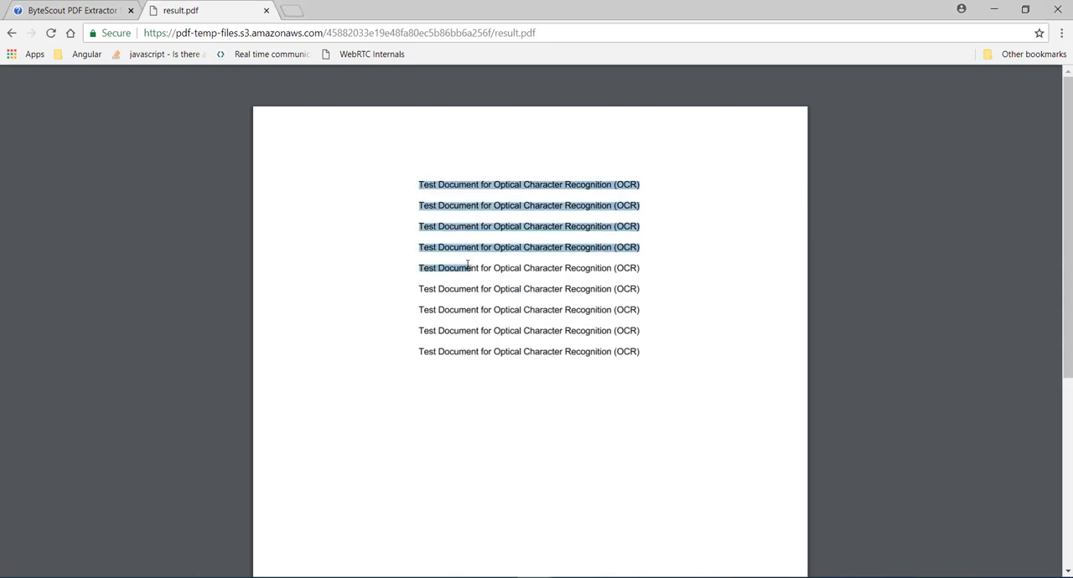
{"action": "right_click", "coordinate": [465, 268]}
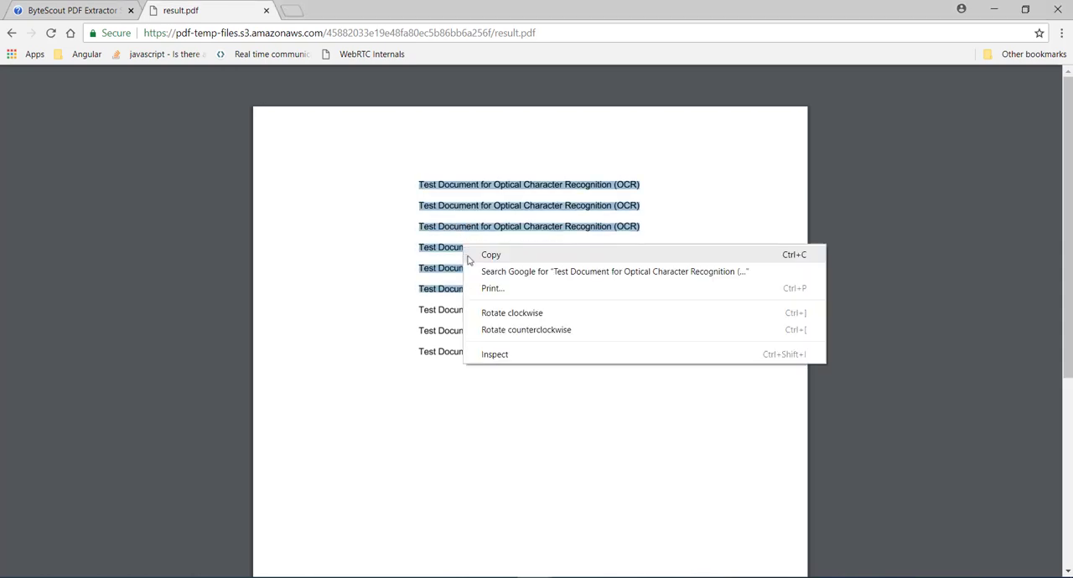
{"action": "left_click", "coordinate": [389, 228]}
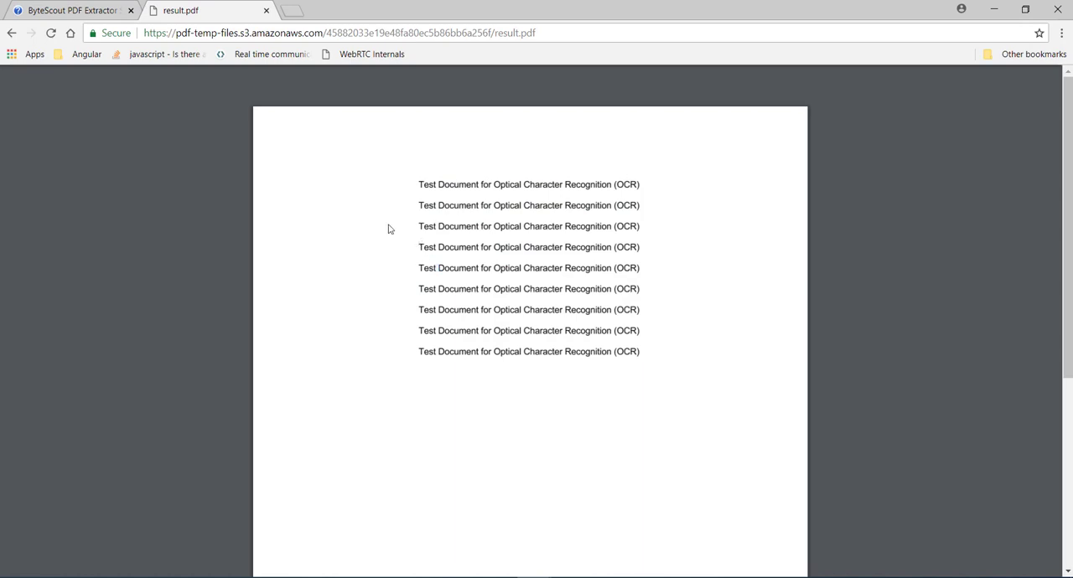
{"action": "type", "text": "test"}
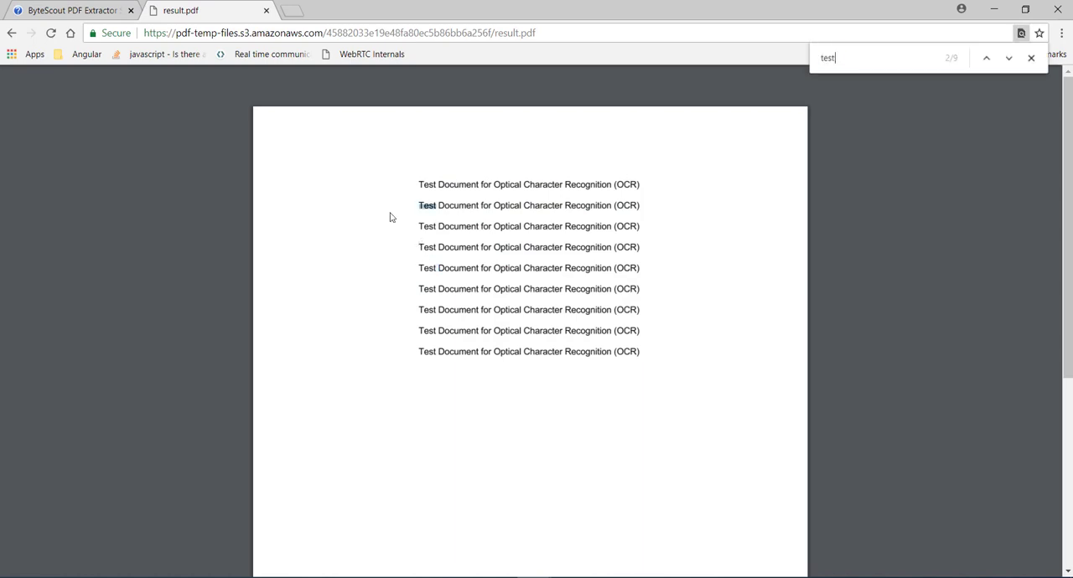
{"action": "left_click", "coordinate": [1029, 57]}
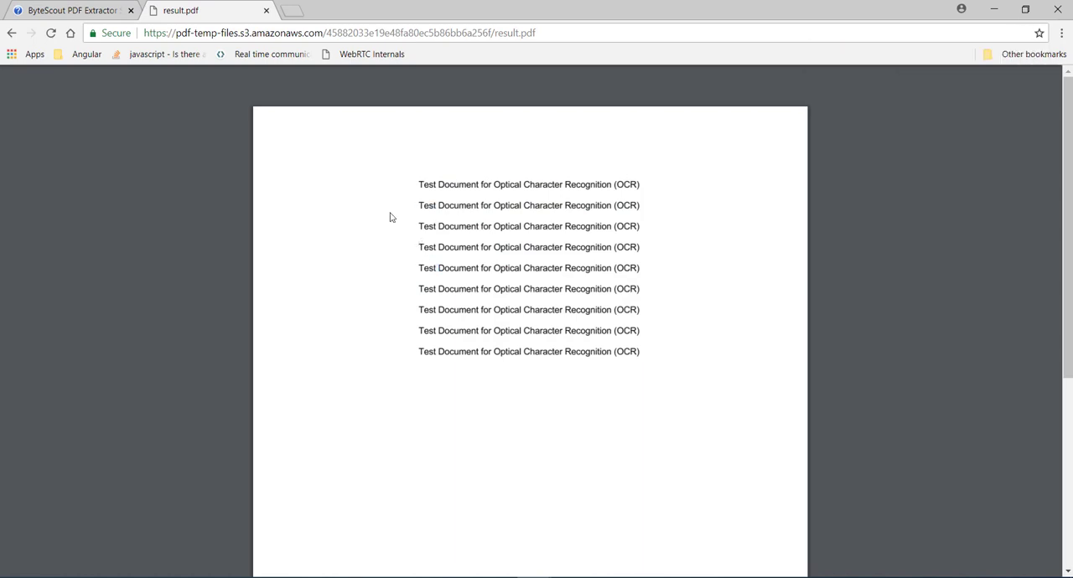